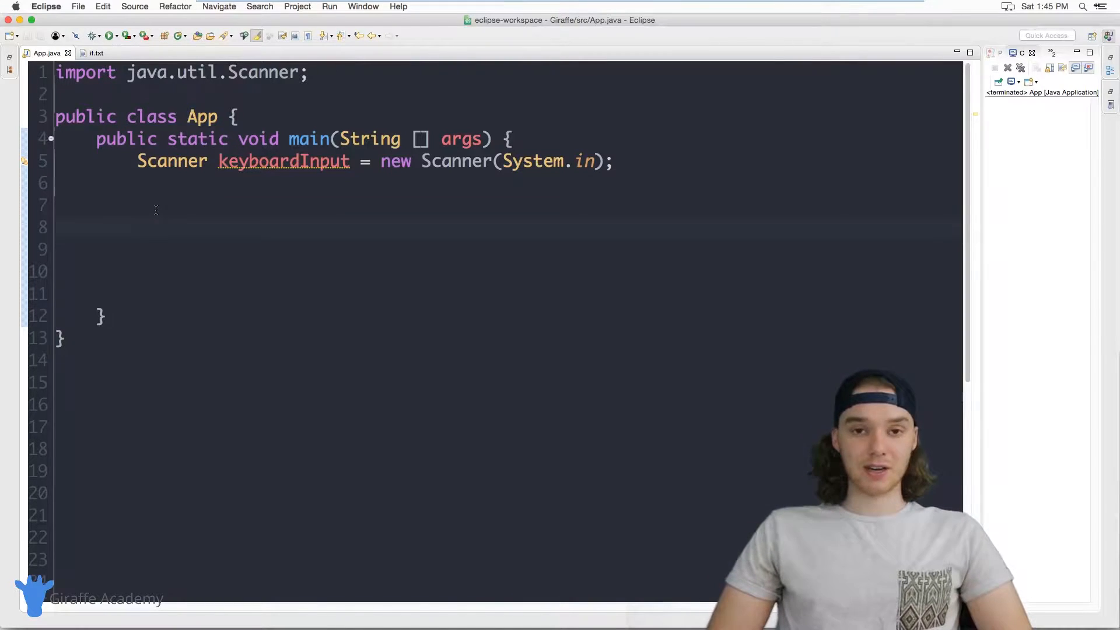
Add a System.out.print prompt reading "Enter a number" inside the main method.
{"action": "left_click", "coordinate": [137, 228]}
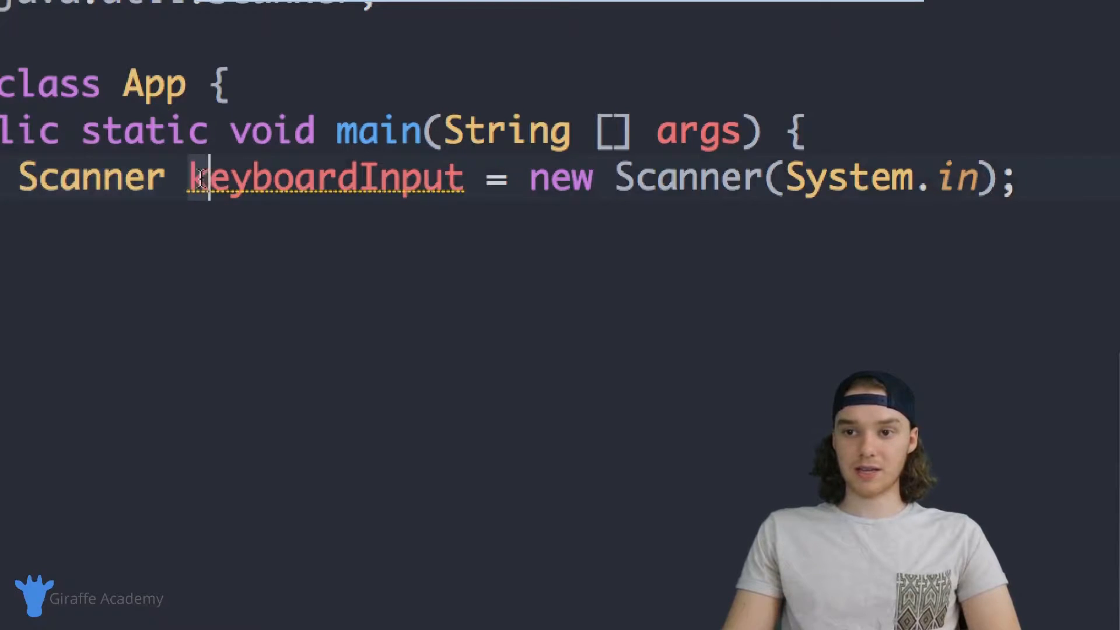
{"action": "double_click", "coordinate": [321, 175]}
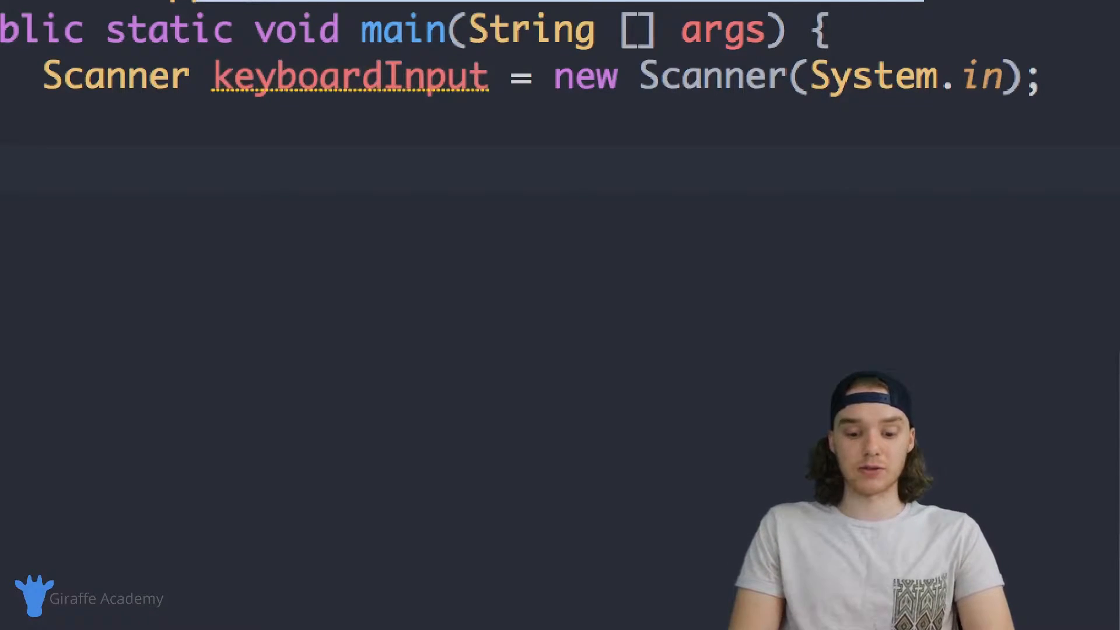
{"action": "type", "text": "SY"}
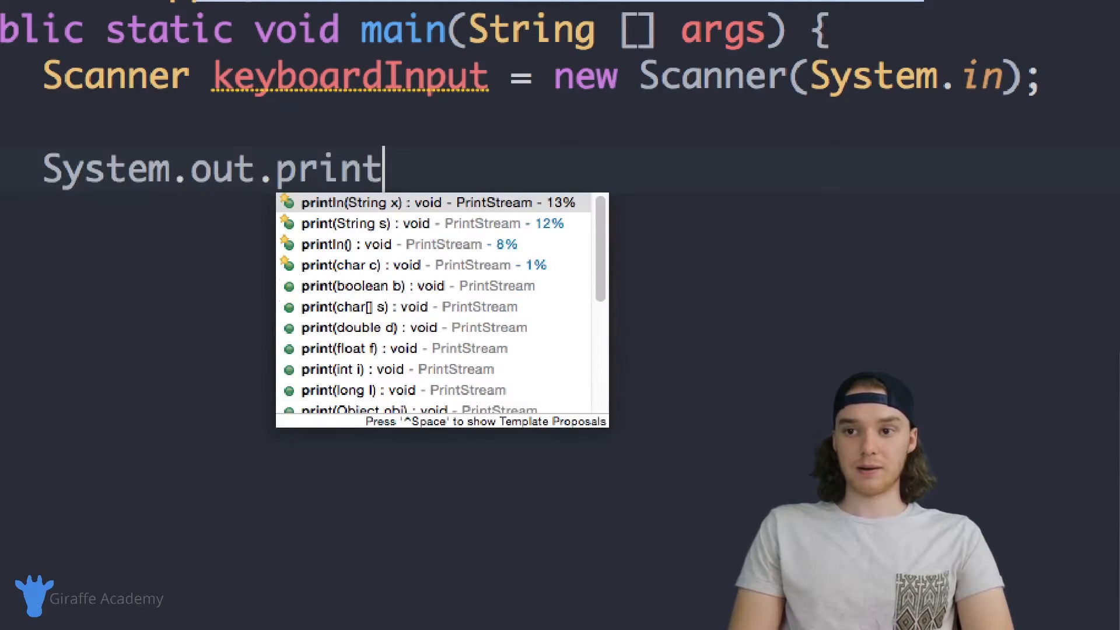
{"action": "left_click", "coordinate": [344, 222]}
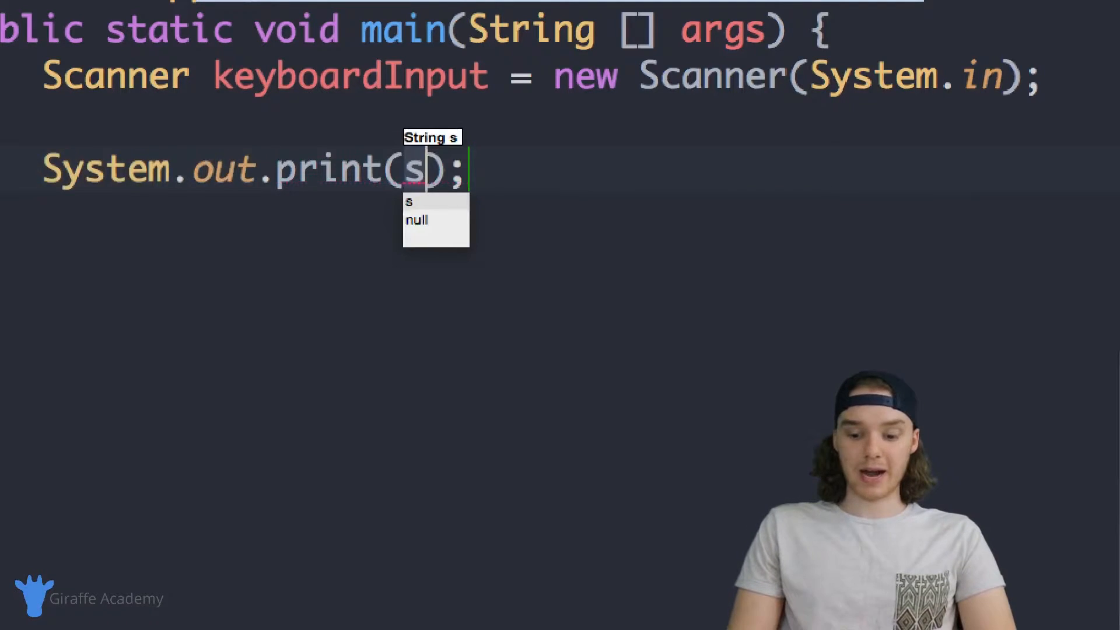
{"action": "type", "text": "\"E\""}
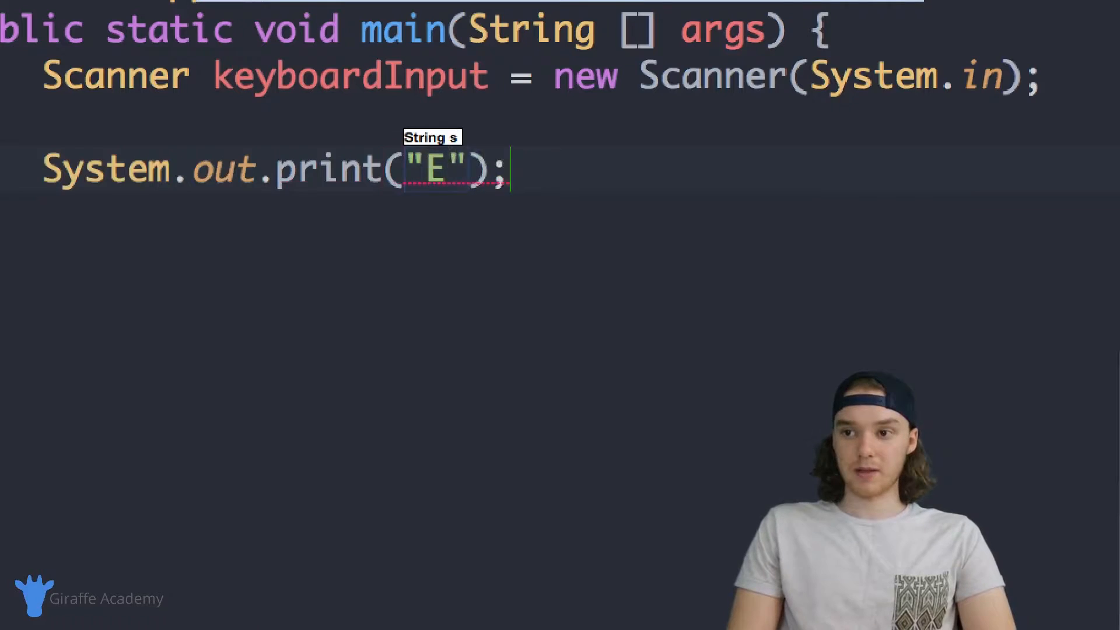
{"action": "type", "text": "nter a number:"}
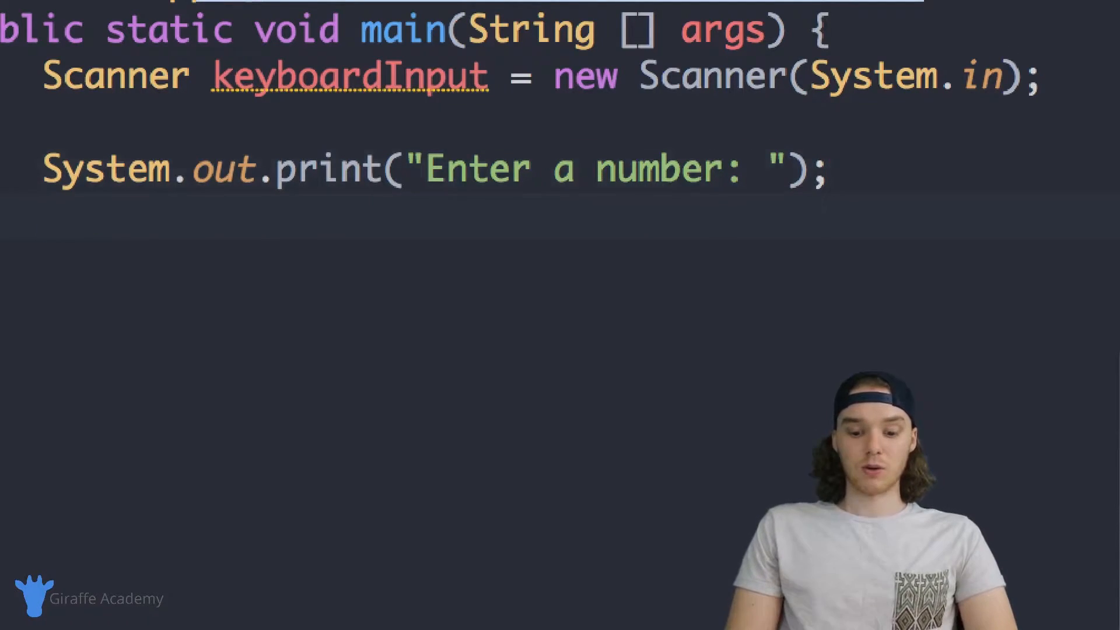
Read the input into double num1 with keyboardInput.nextDouble().
{"action": "type", "text": "double"}
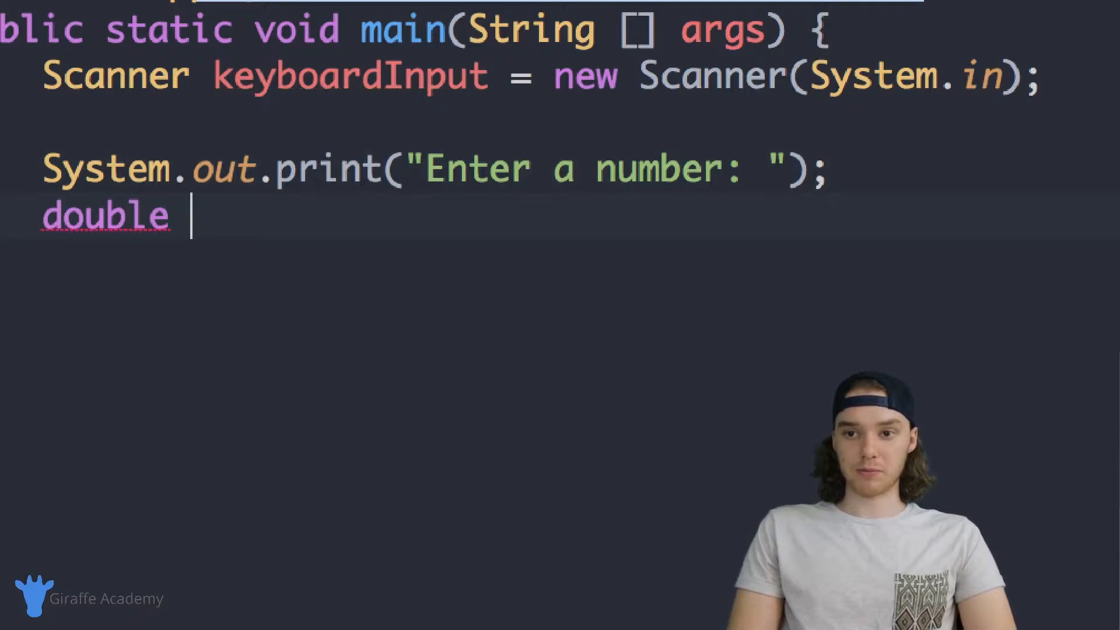
{"action": "type", "text": "num1 ="}
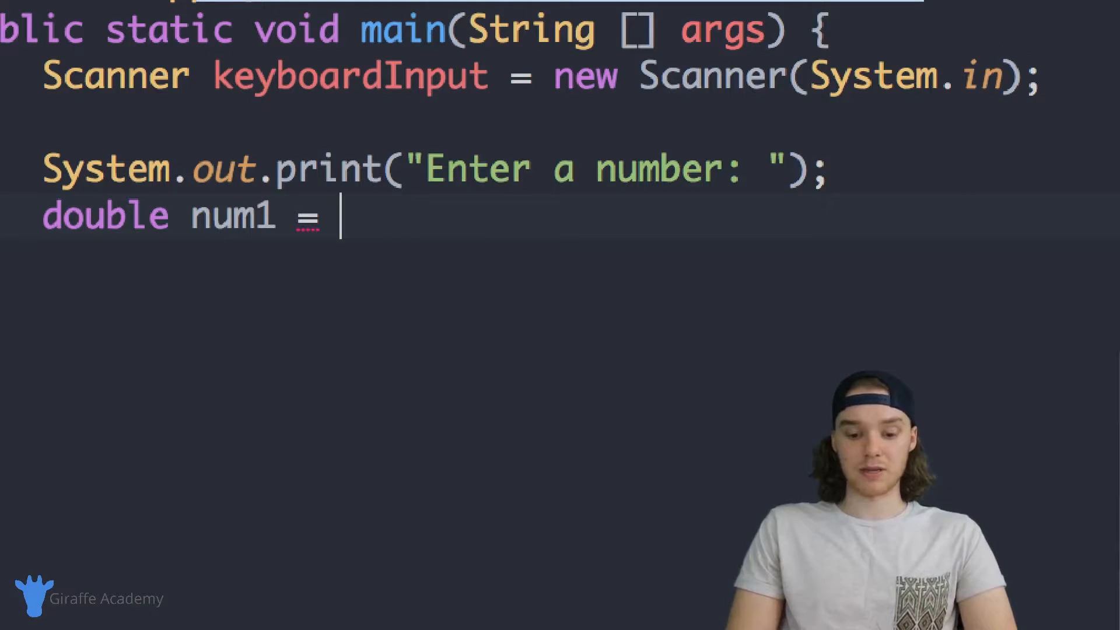
{"action": "type", "text": "keyboardInput"}
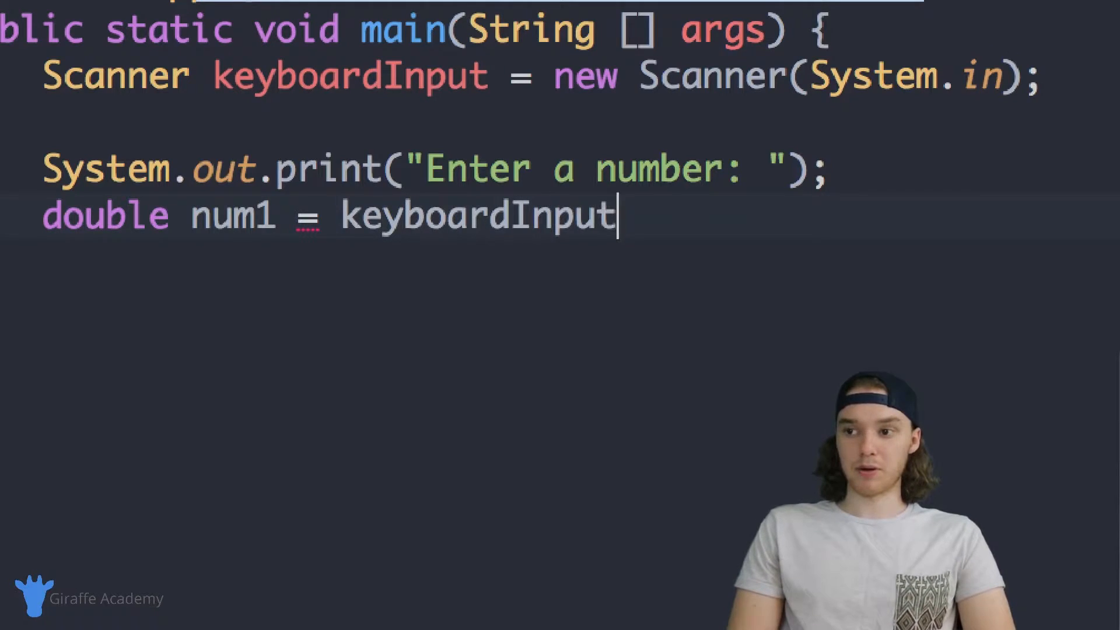
{"action": "type", "text": ".nextDouble()"}
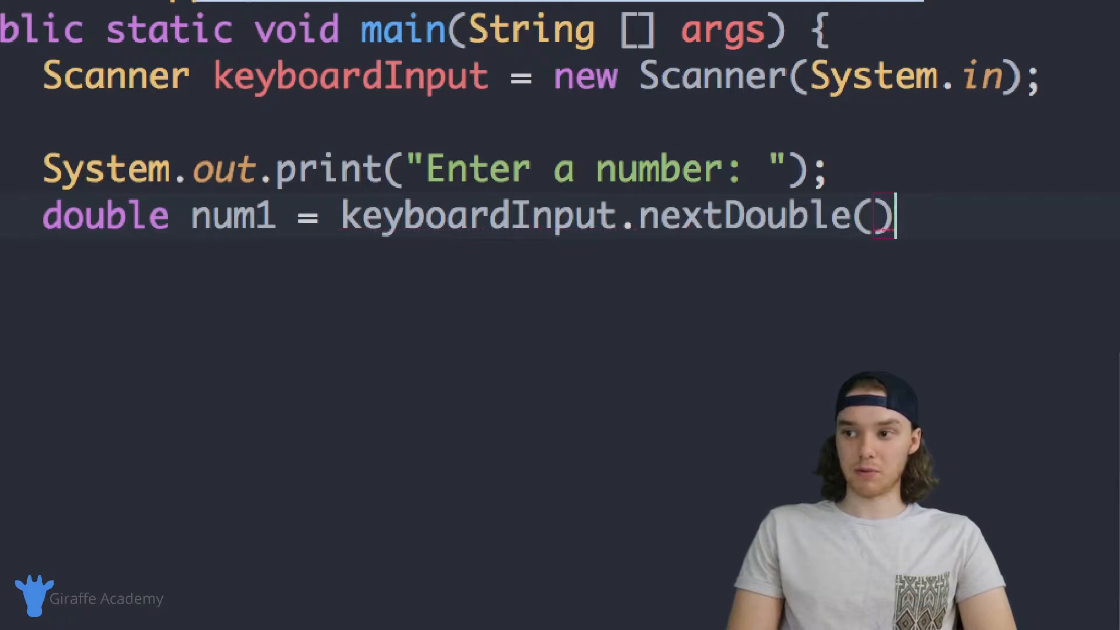
{"action": "type", "text": ";"}
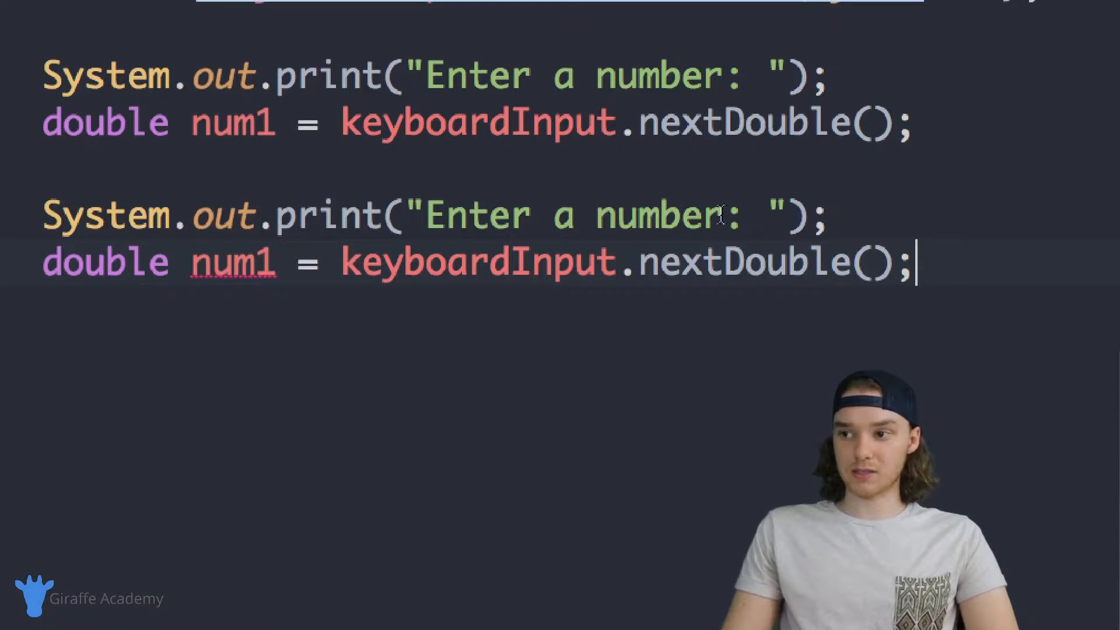
Change the copied prompt to ask for an operator and store the answer in String op.
{"action": "type", "text": "an"}
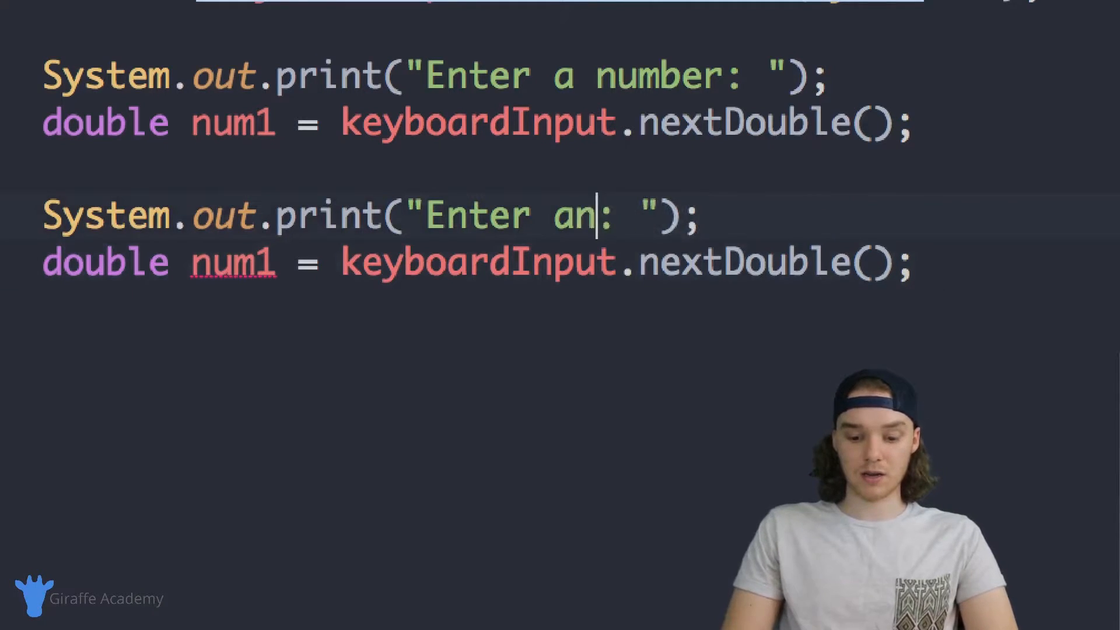
{"action": "type", "text": "operators"}
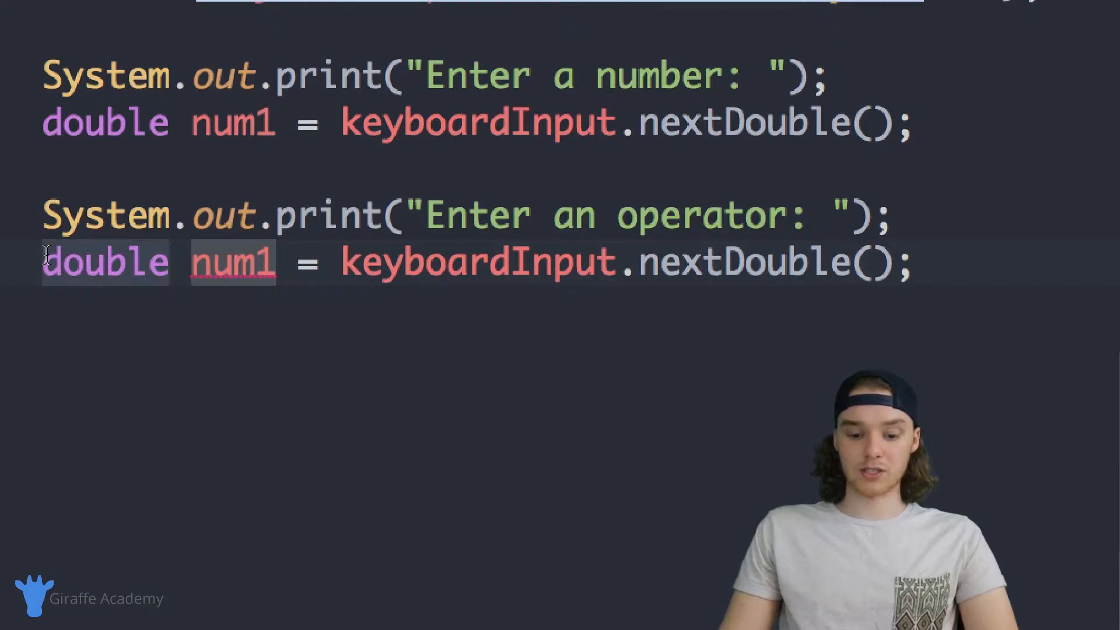
{"action": "type", "text": "String"}
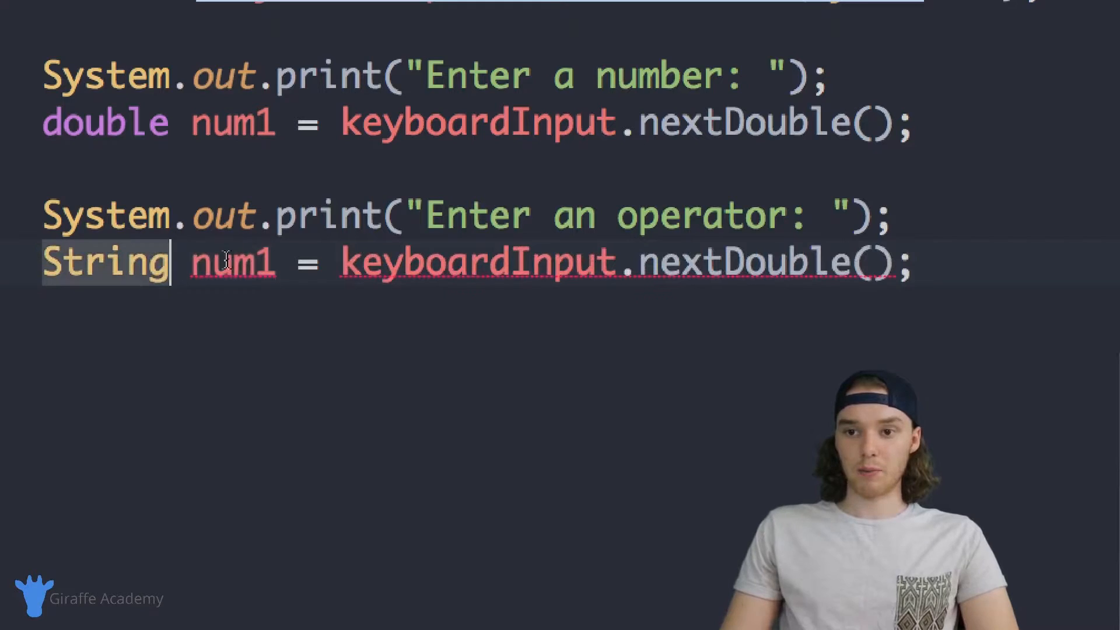
{"action": "type", "text": "op"}
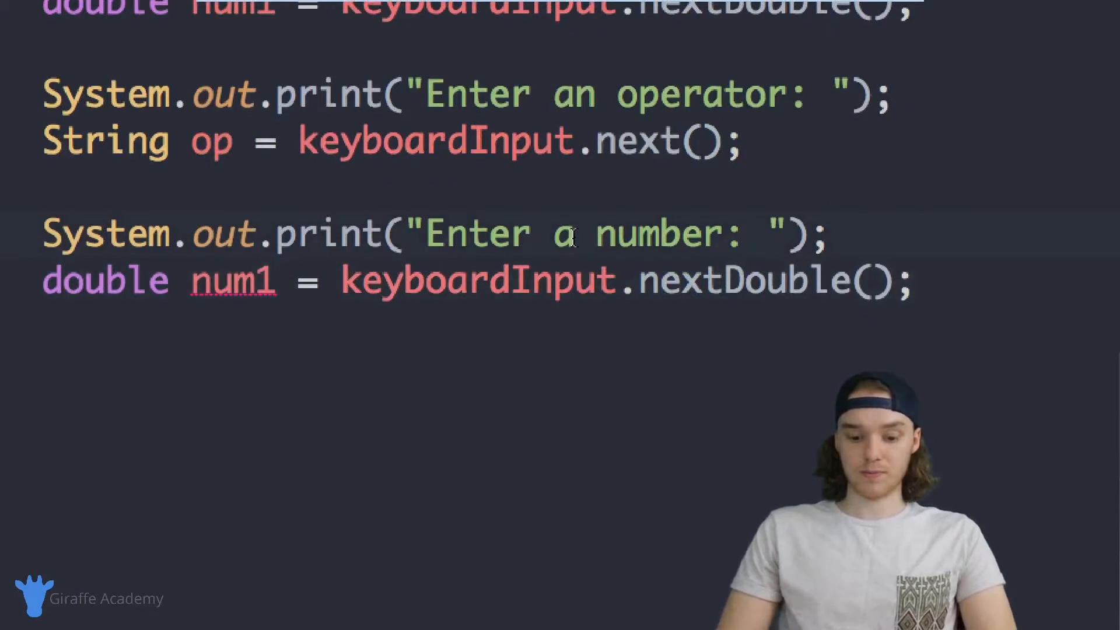
Change the third prompt to "Enter another number" and rename its variable to num2.
{"action": "type", "text": "another"}
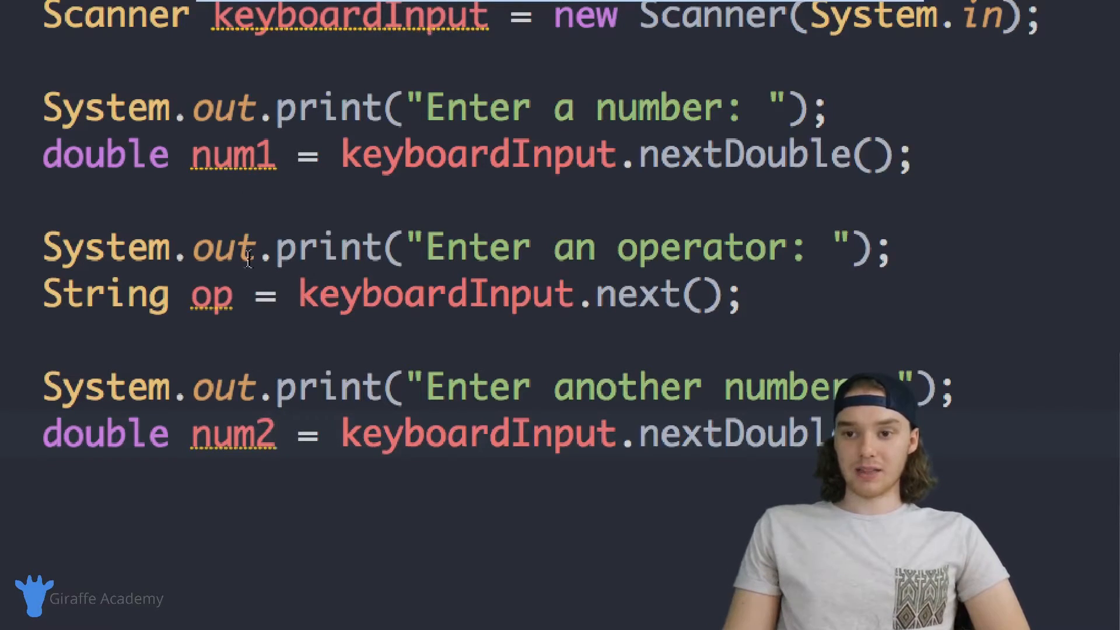
{"action": "double_click", "coordinate": [210, 295]}
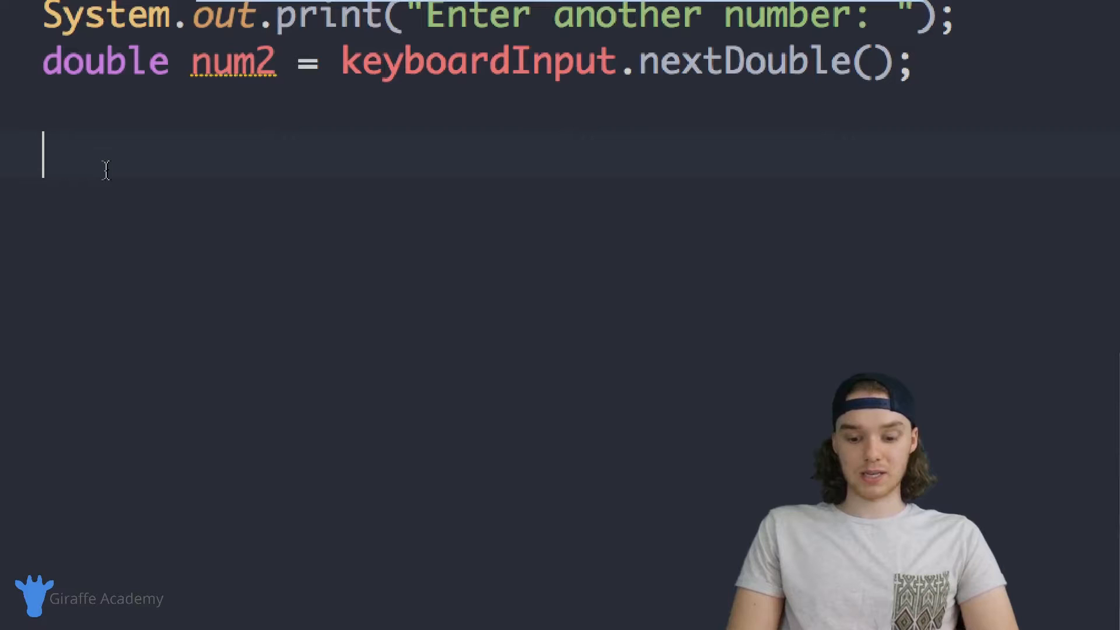
Start an if block with the condition op.equals("+").
{"action": "type", "text": "if() {"}
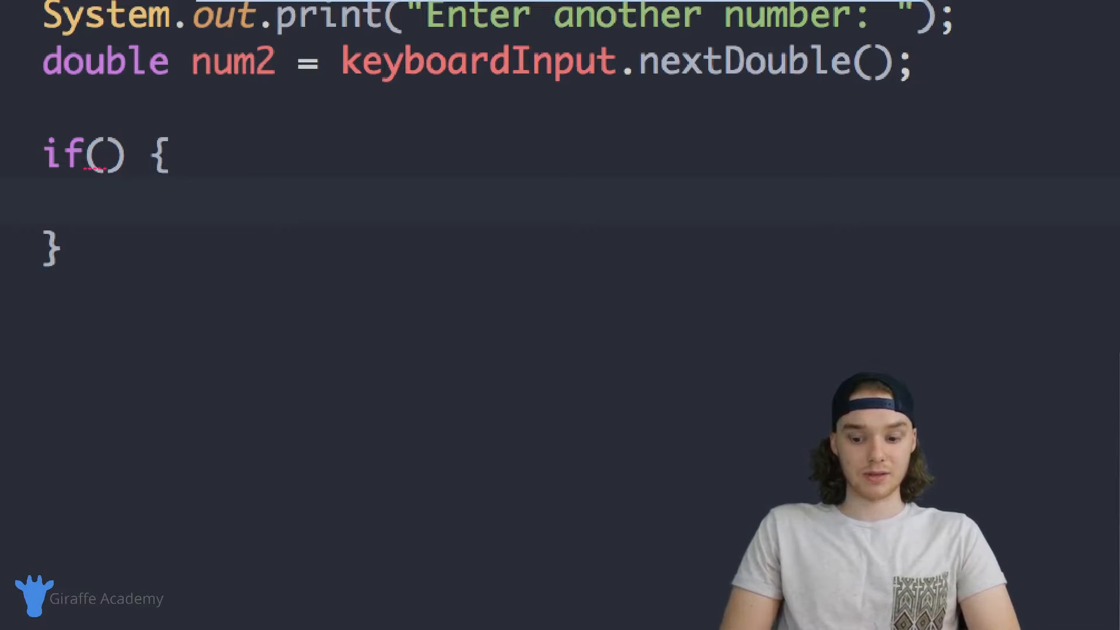
{"action": "left_click", "coordinate": [105, 156]}
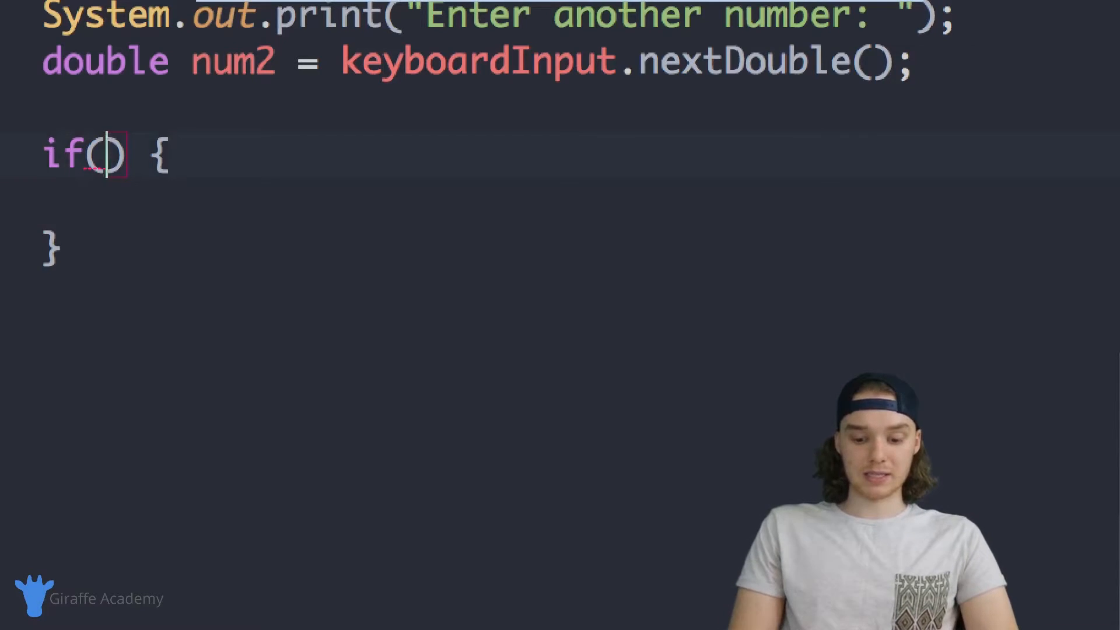
{"action": "type", "text": "op."}
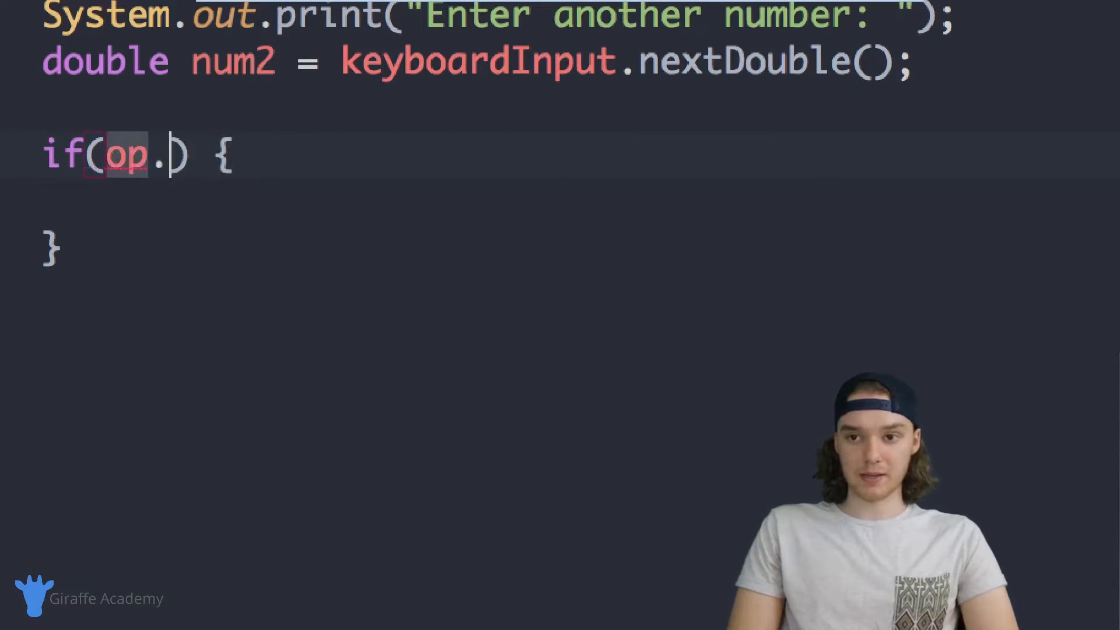
{"action": "type", "text": "eq"}
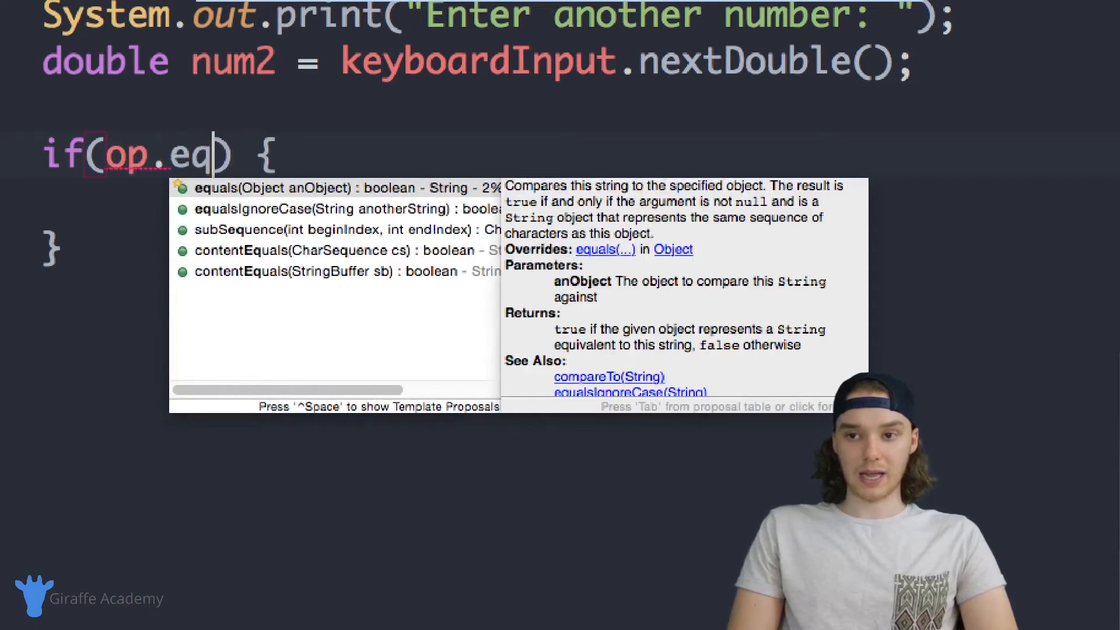
{"action": "left_click", "coordinate": [250, 187]}
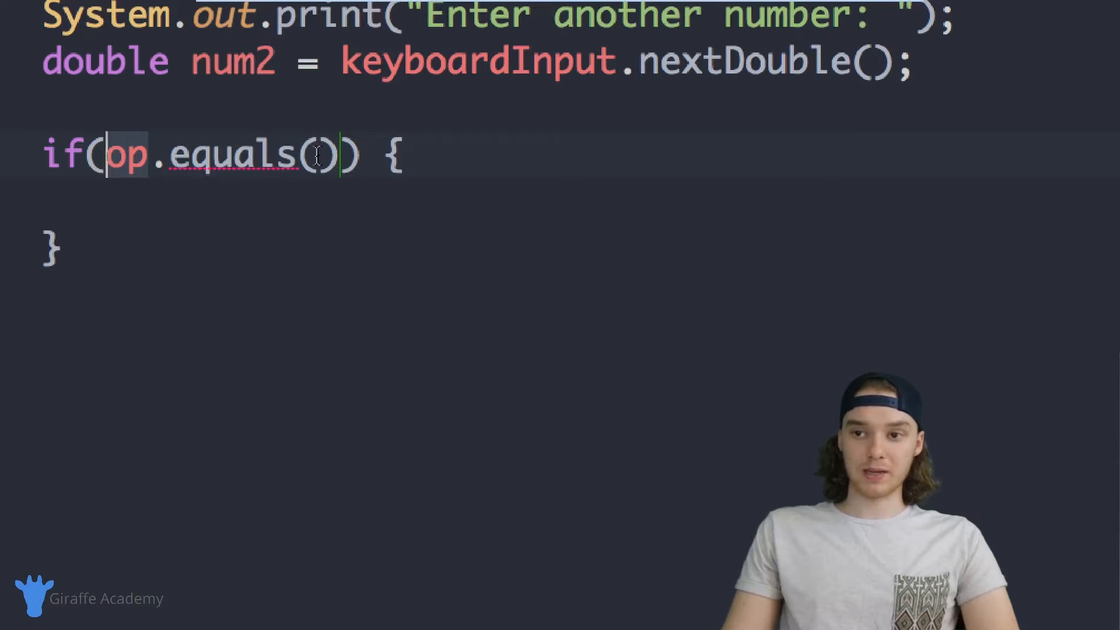
{"action": "type", "text": "\"\""}
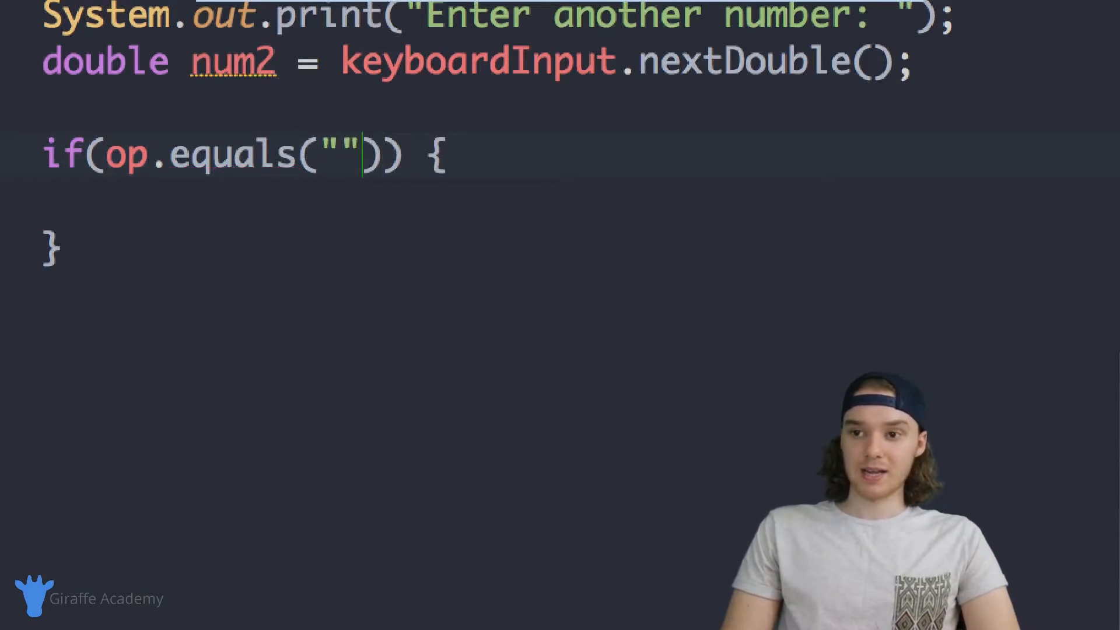
{"action": "type", "text": "+"}
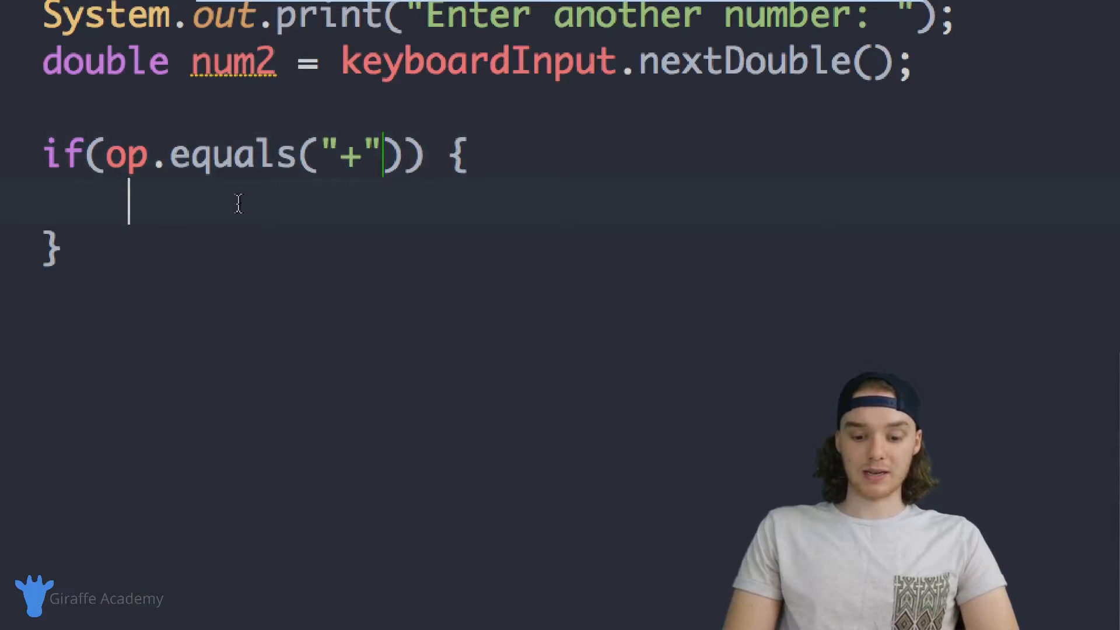
Print num1 + num2 inside the if block with System.out.println.
{"action": "type", "text": "System.out.println(x);"}
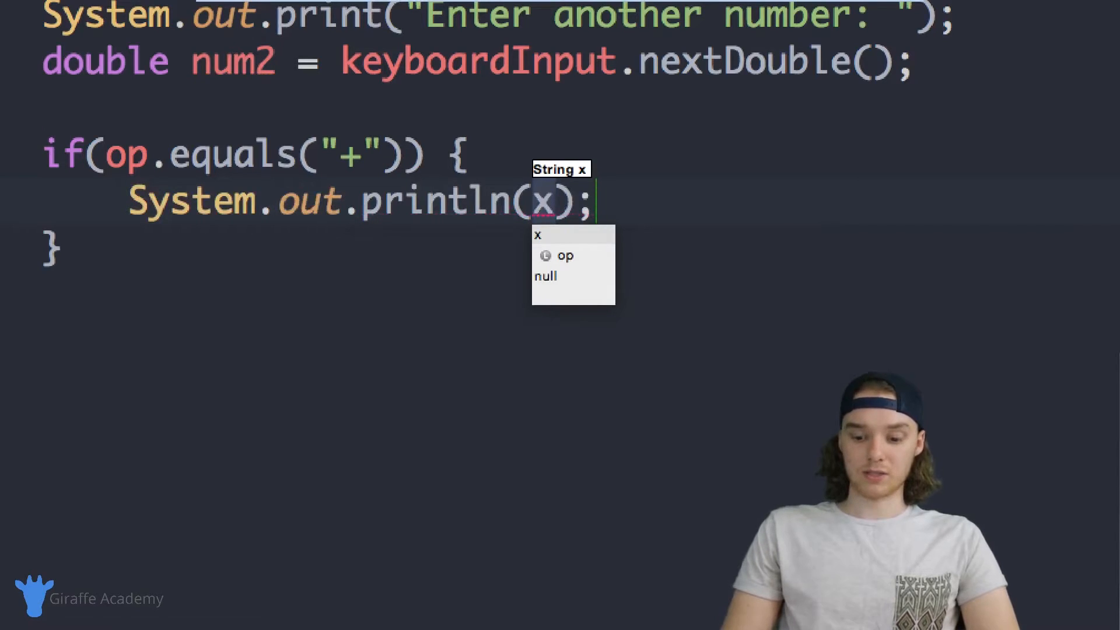
{"action": "key", "text": "Backspace"}
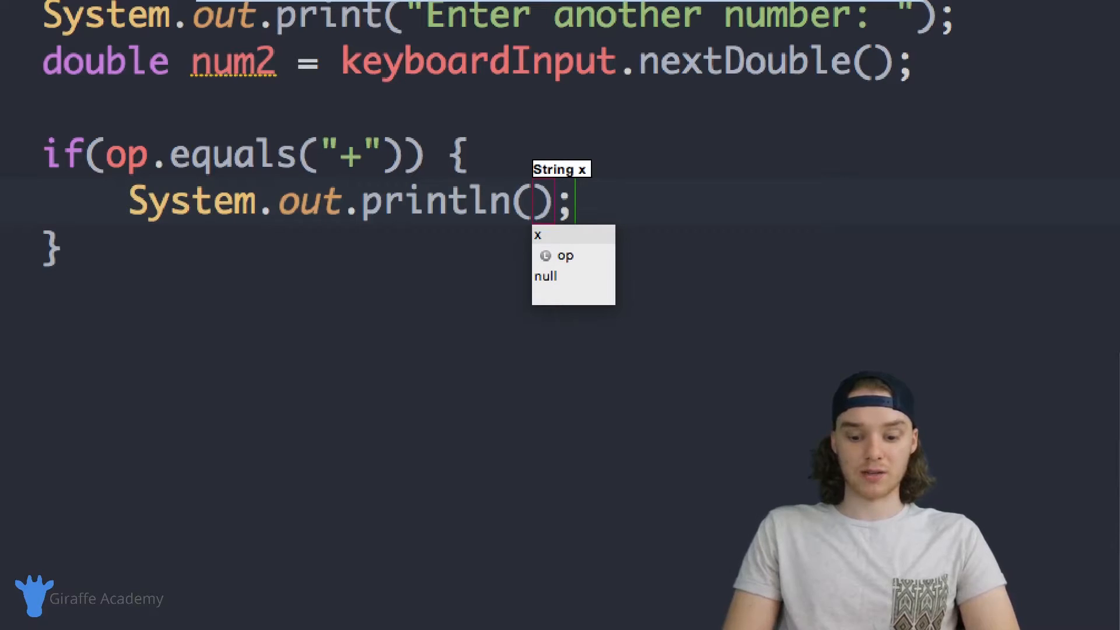
{"action": "type", "text": "num1"}
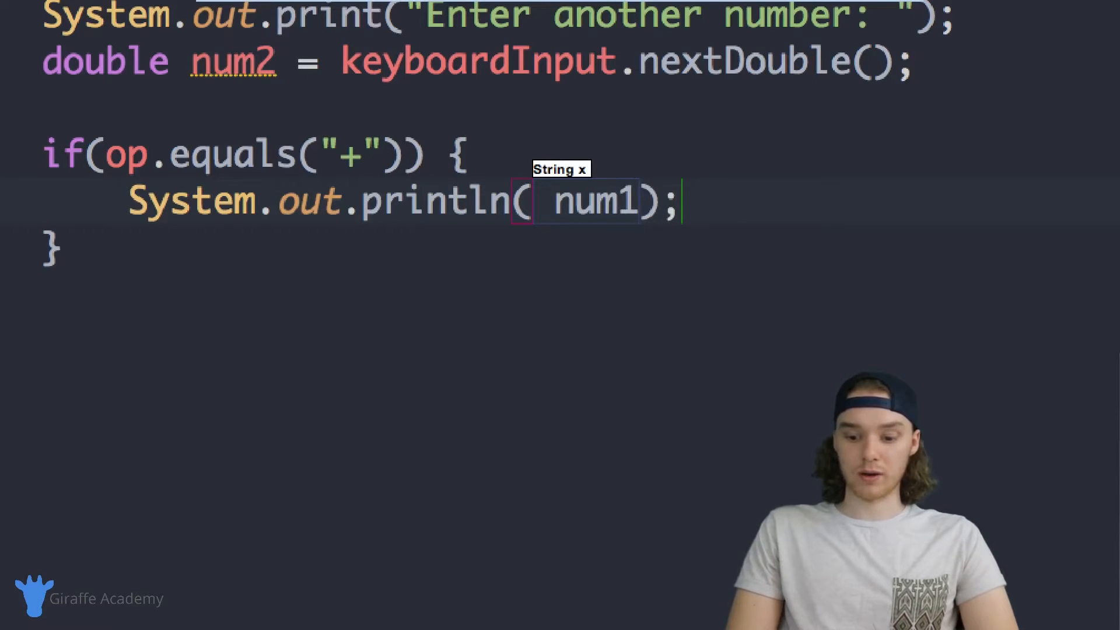
{"action": "type", "text": "+ num2"}
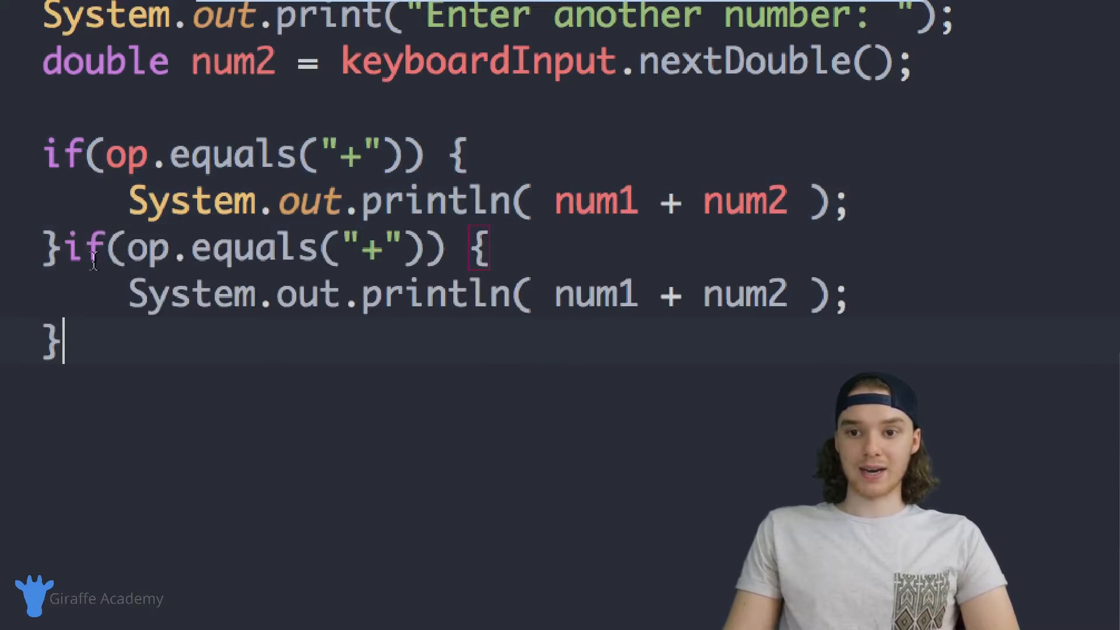
Make the copies else-if branches for -, / and *, and add a final else.
{"action": "type", "text": "else"}
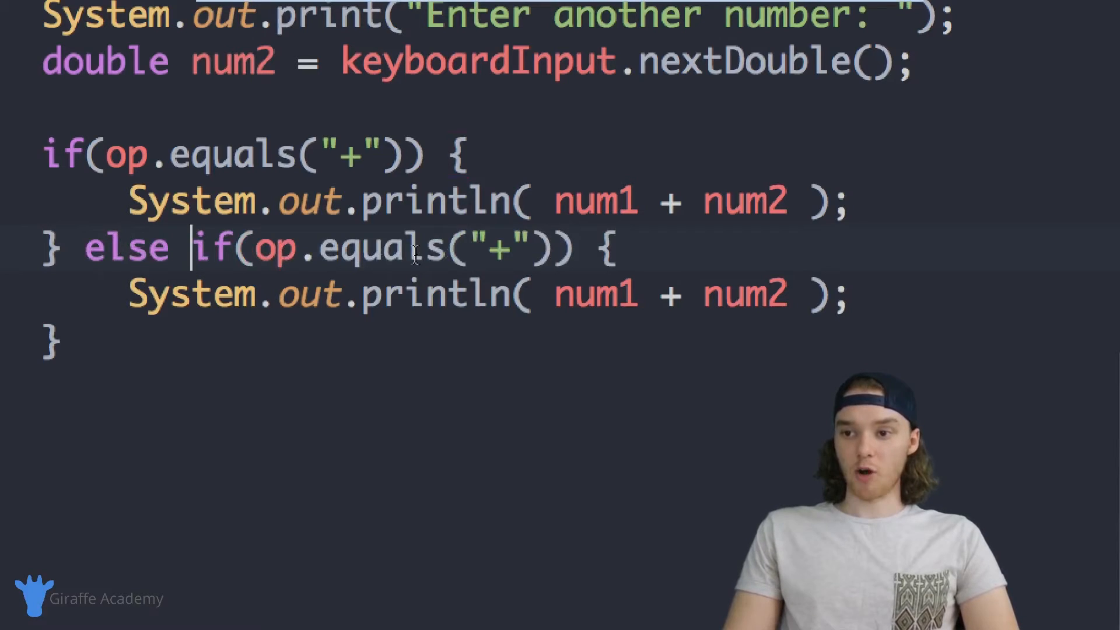
{"action": "type", "text": "-"}
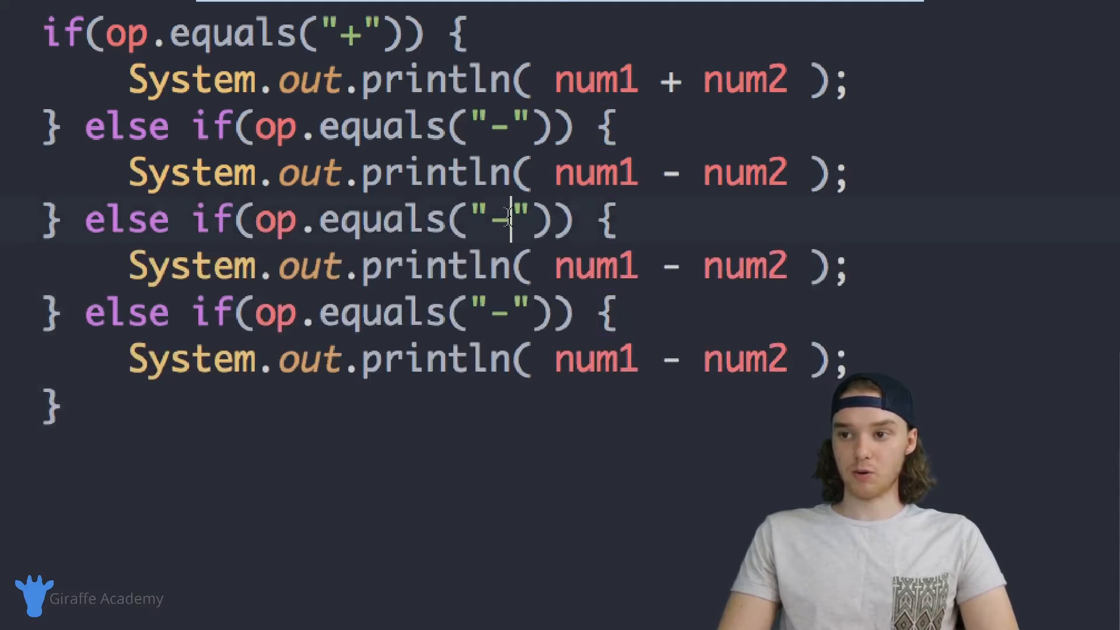
{"action": "type", "text": "/"}
{"action": "left_click", "coordinate": [487, 267]}
{"action": "type", "text": "/"}
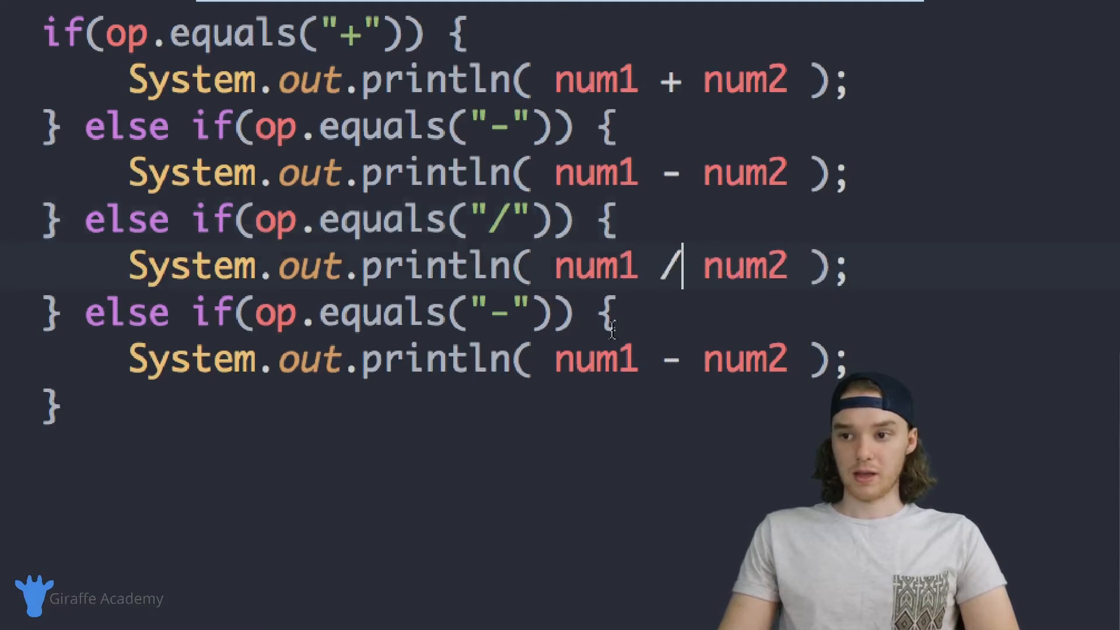
{"action": "key", "text": "Backspace"}
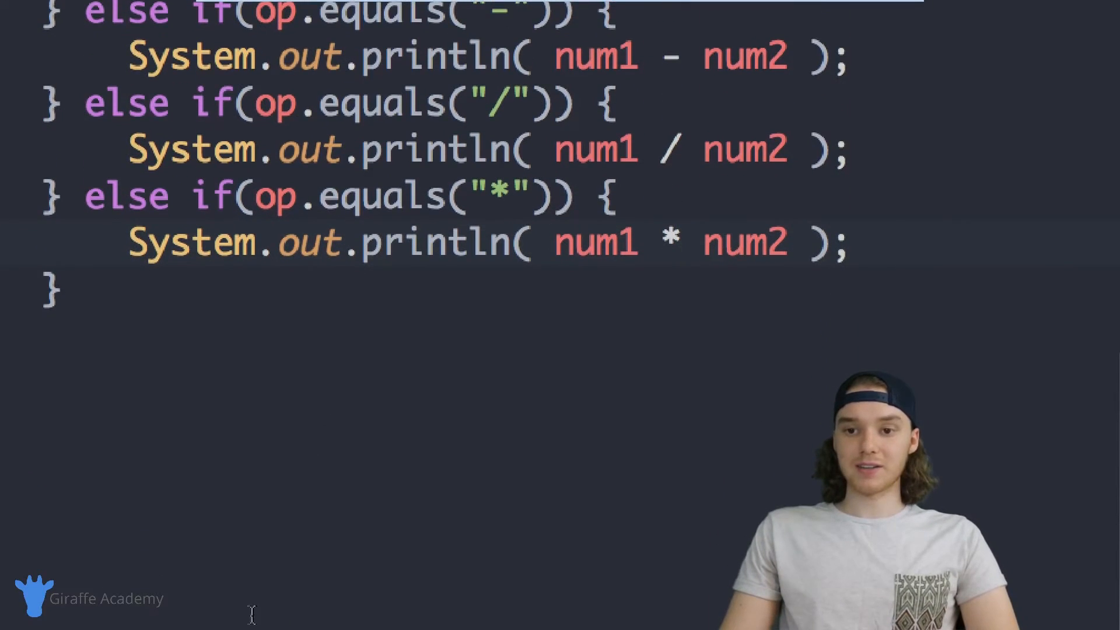
{"action": "type", "text": "else {"}
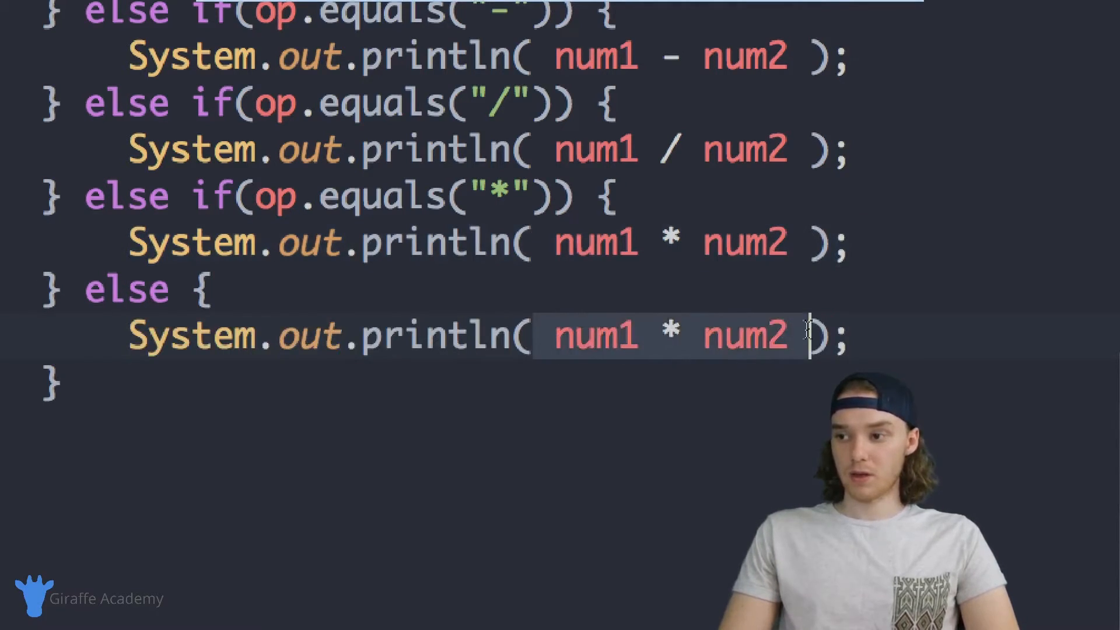
Make the else branch print "Invalid Operator", then review the division and earlier lines.
{"action": "type", "text": "\"Invalid \""}
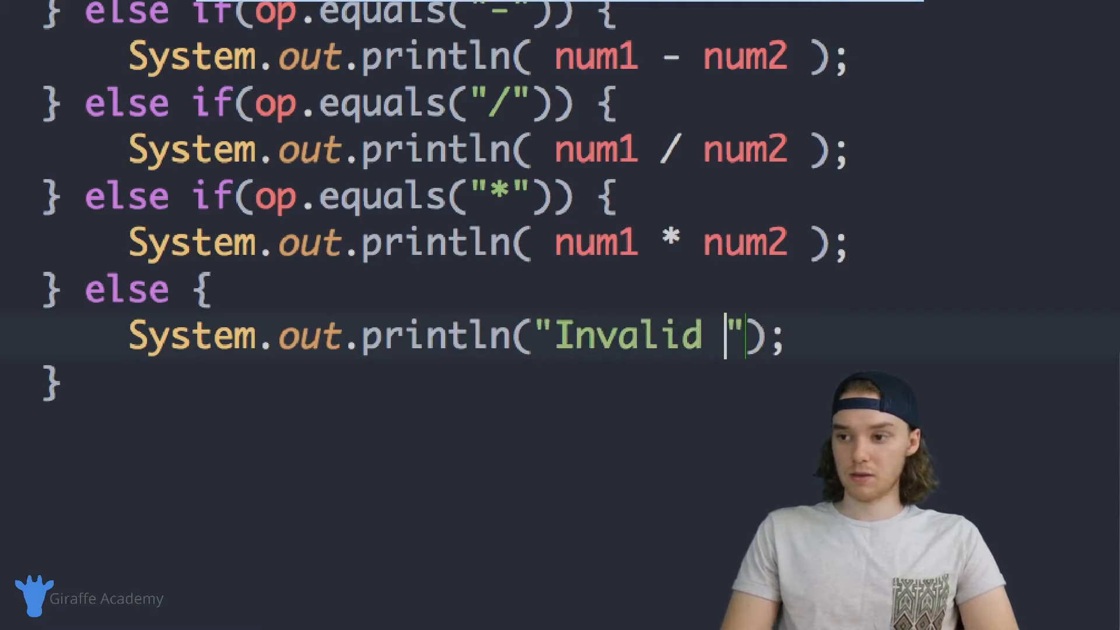
{"action": "type", "text": "Operator"}
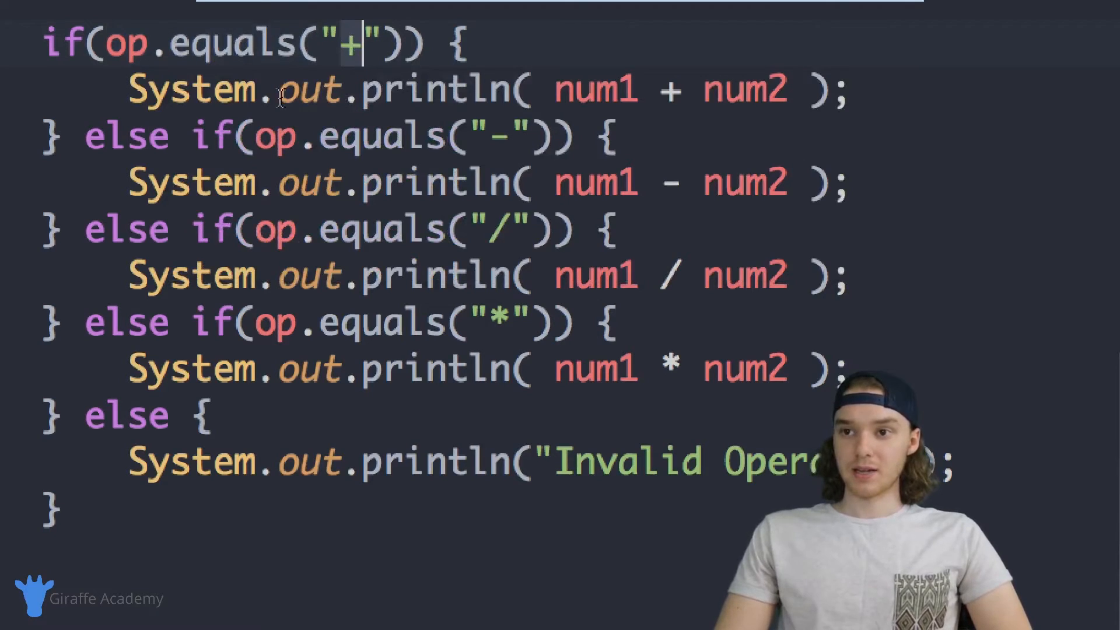
{"action": "left_click_drag", "start_coordinate": [557, 90], "coordinate": [725, 89]}
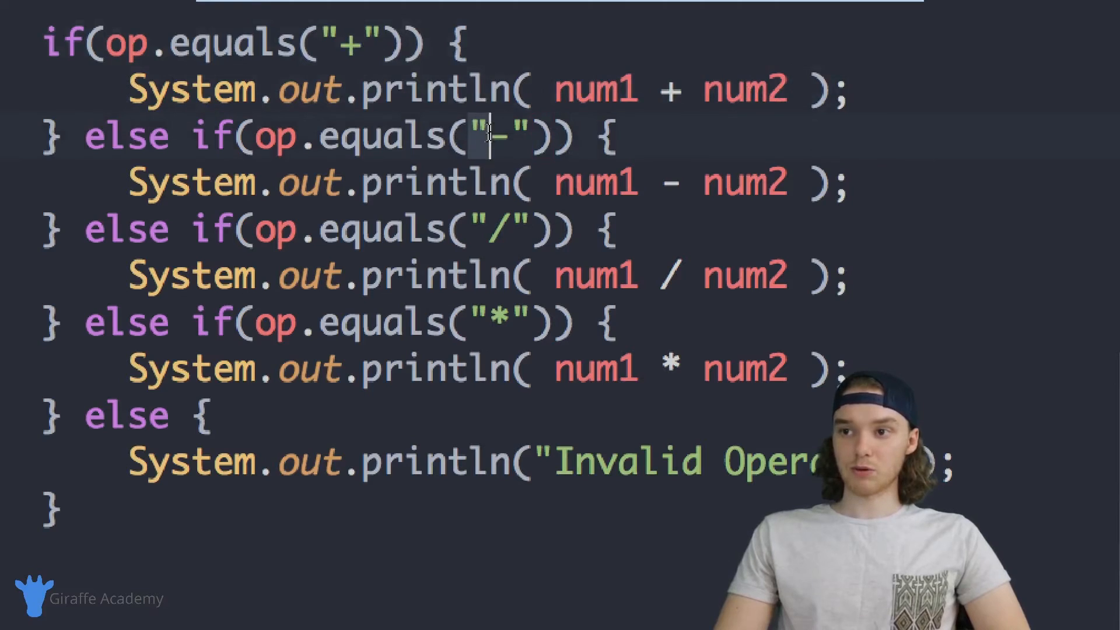
{"action": "left_click_drag", "start_coordinate": [553, 183], "coordinate": [786, 183]}
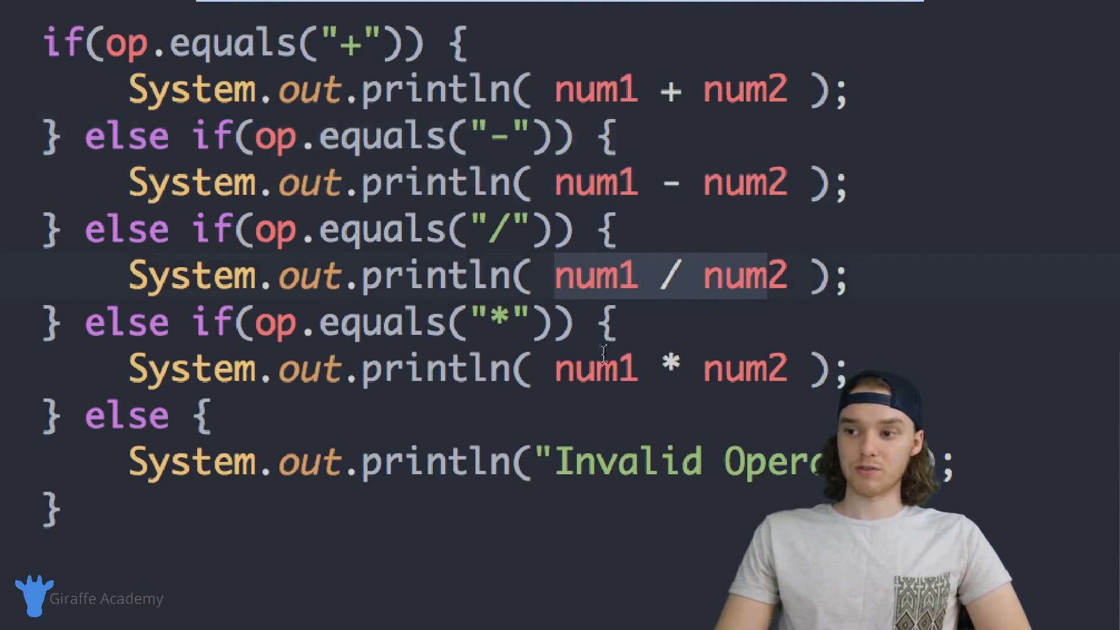
{"action": "mouse_move", "coordinate": [568, 500]}
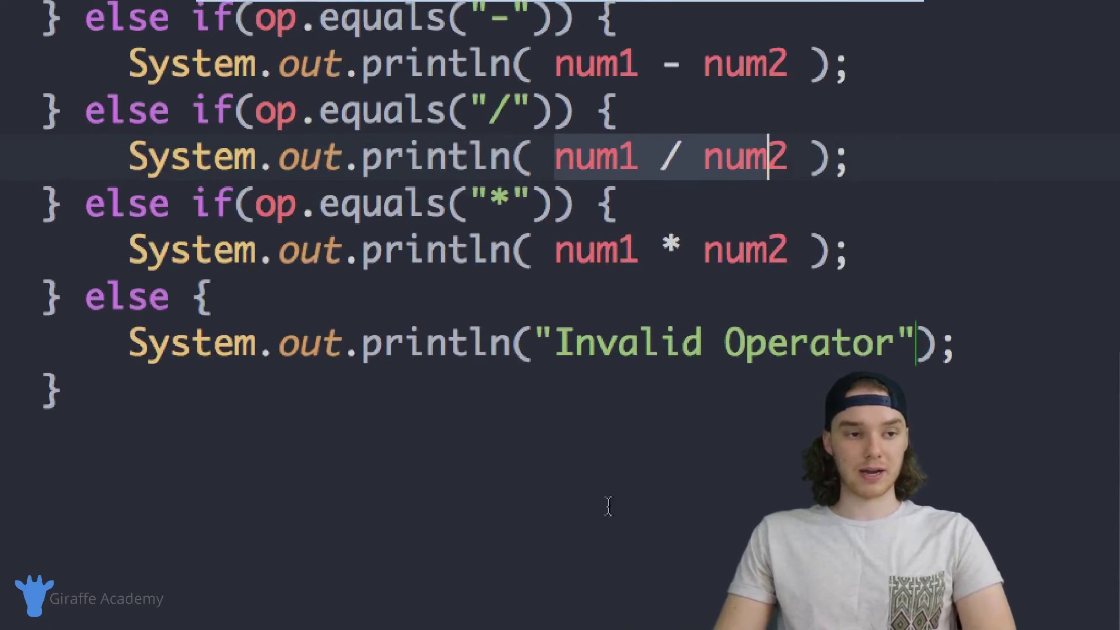
{"action": "mouse_move", "coordinate": [554, 340]}
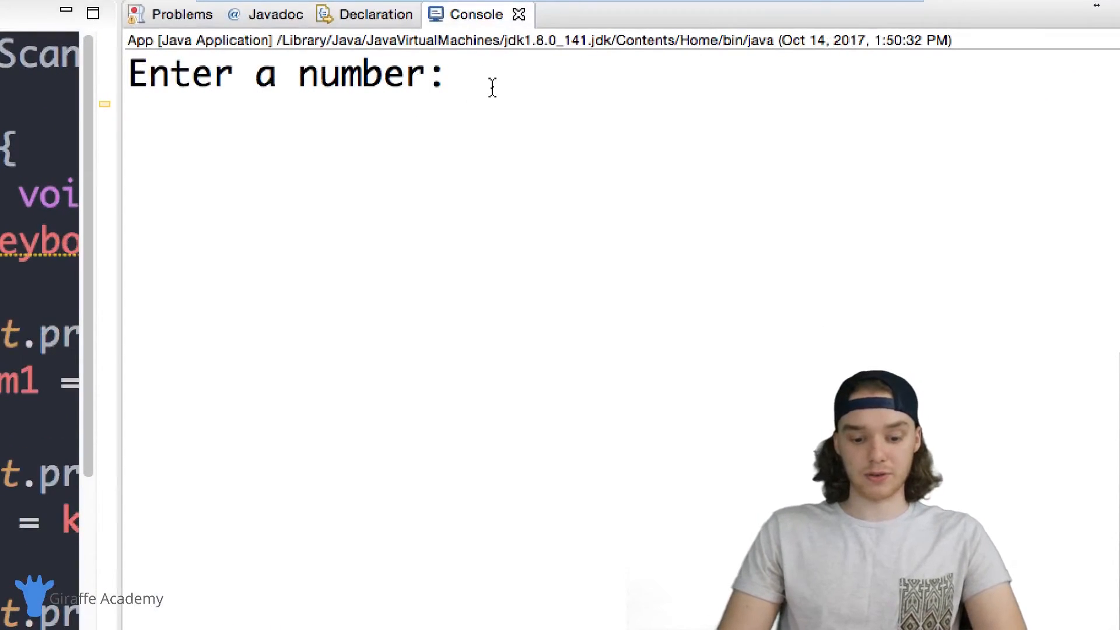
Enter 3, + and 7 in the console and check the 10.0 result.
{"action": "type", "text": "3"}
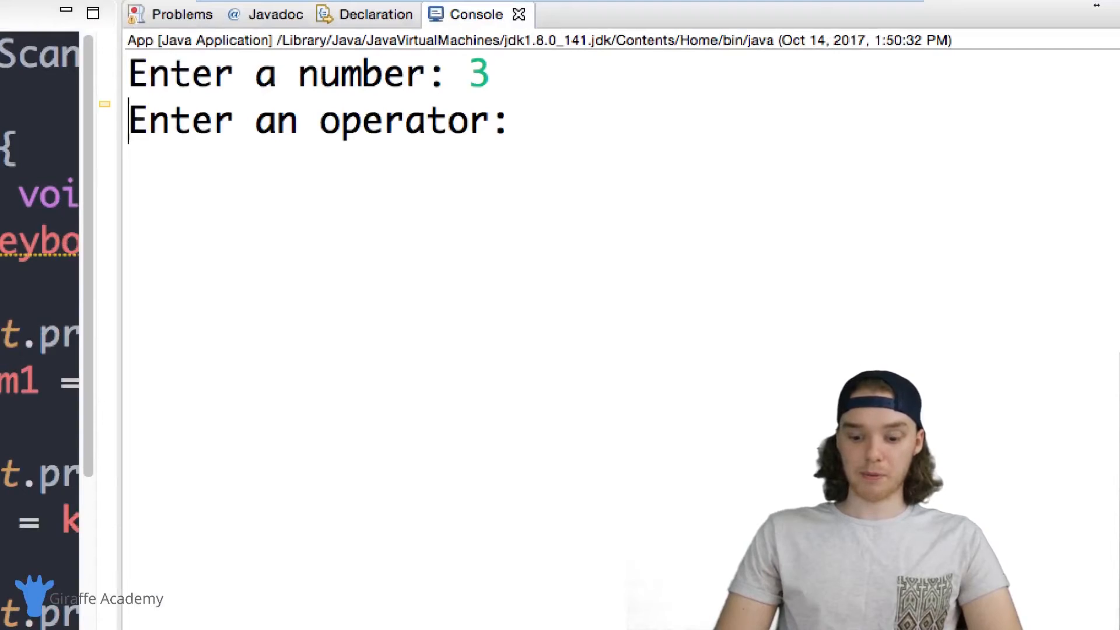
{"action": "type", "text": "+"}
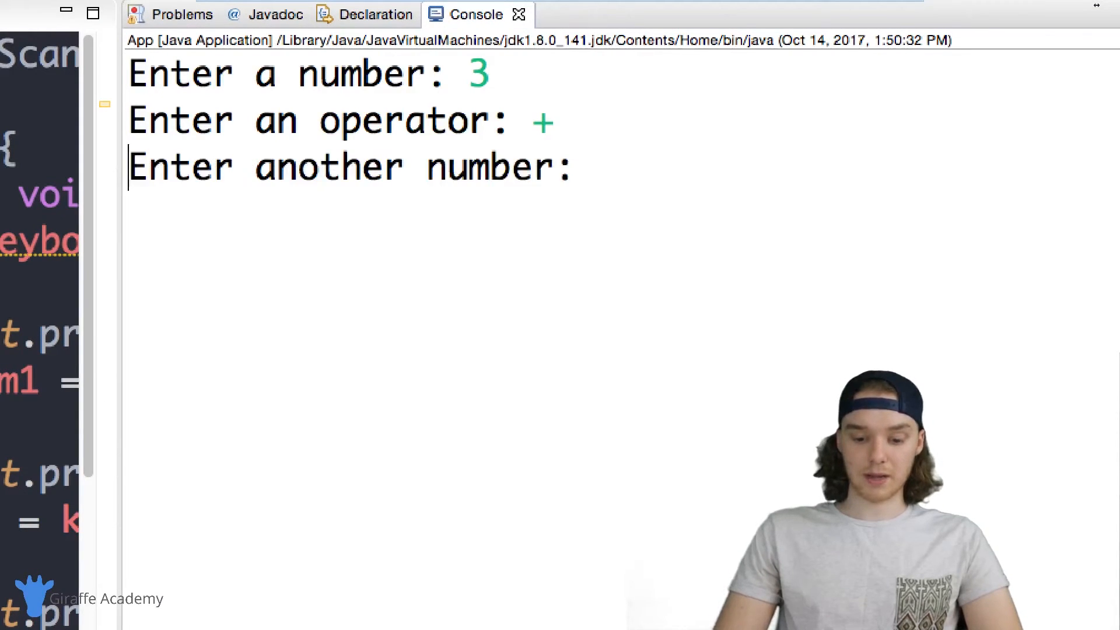
{"action": "type", "text": "7"}
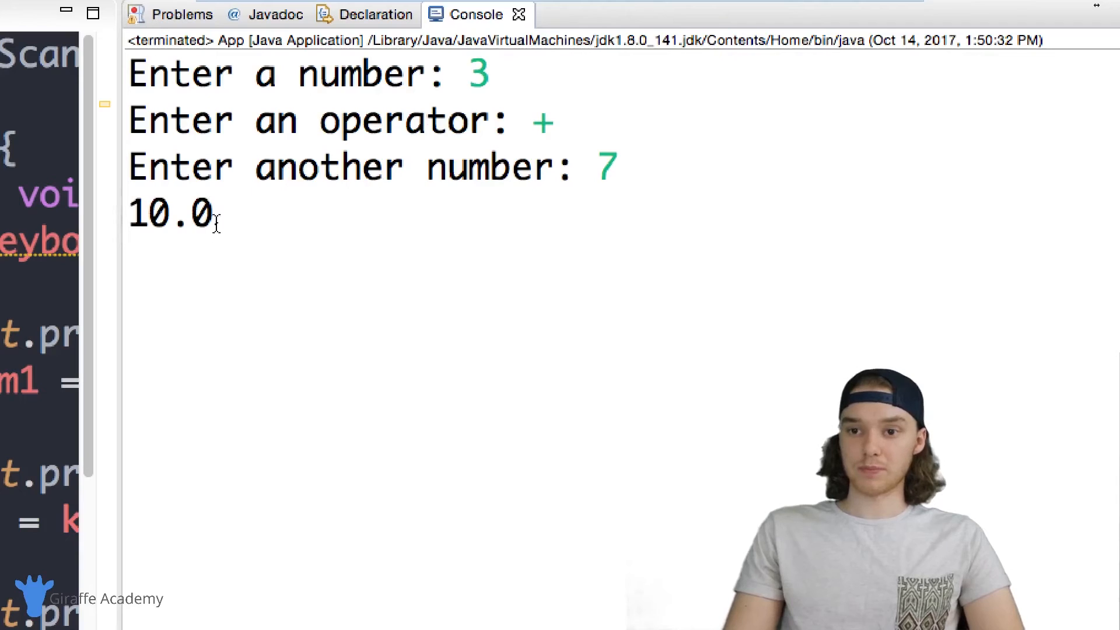
{"action": "double_click", "coordinate": [169, 214]}
{"action": "type", "text": "10"}
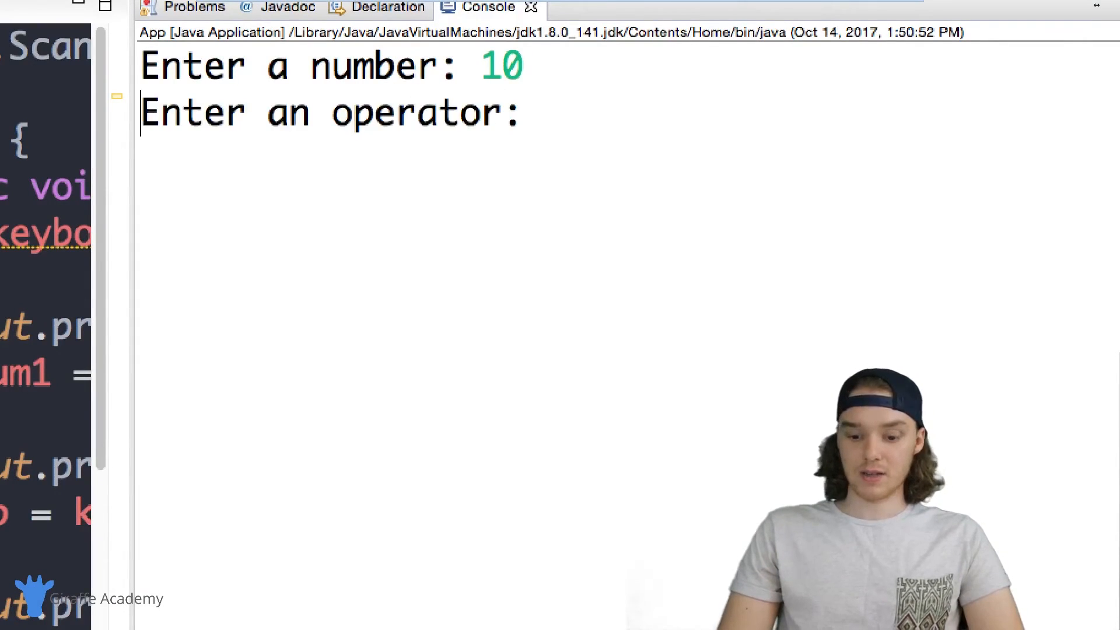
Enter the / operator for 10 / 6, then 7000 * 5 to get 35000.0.
{"action": "type", "text": "/"}
{"action": "type", "text": "6"}
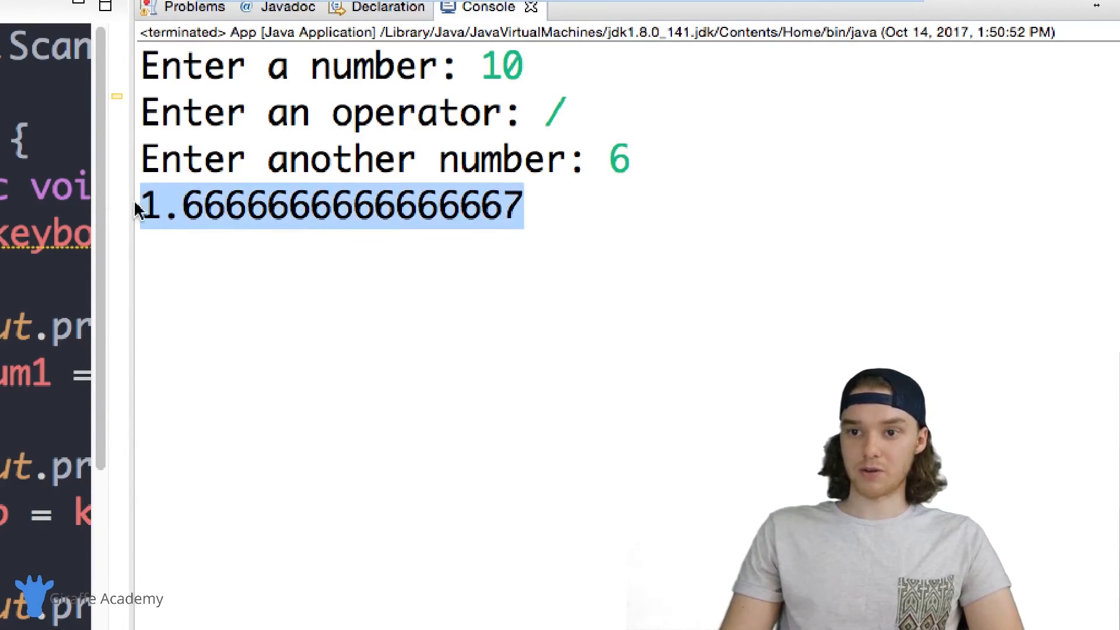
{"action": "mouse_move", "coordinate": [105, 170]}
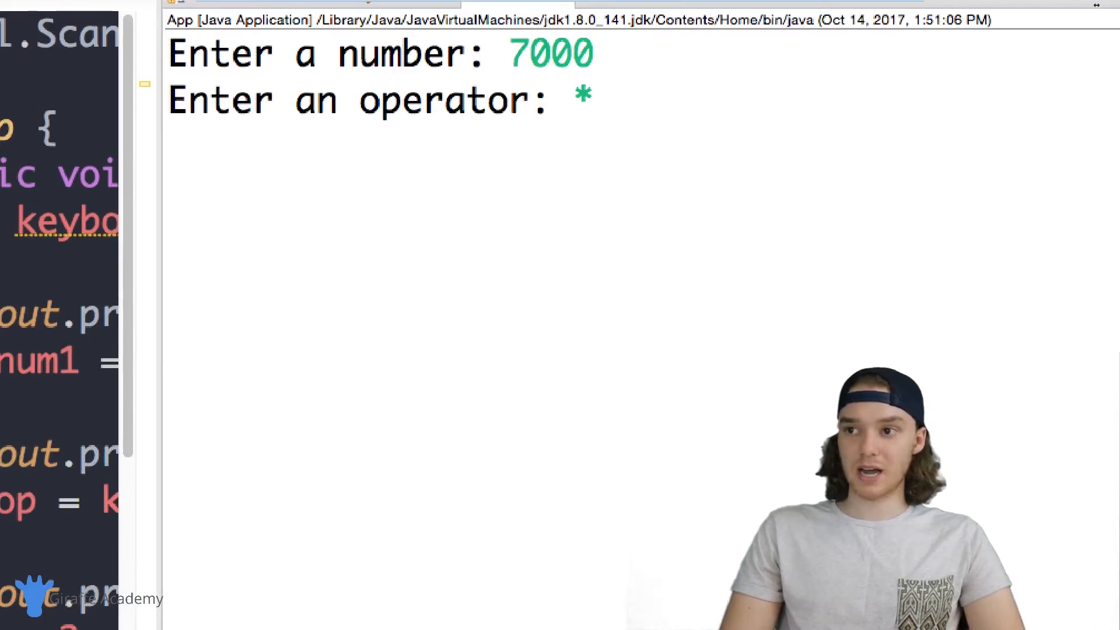
{"action": "type", "text": "5"}
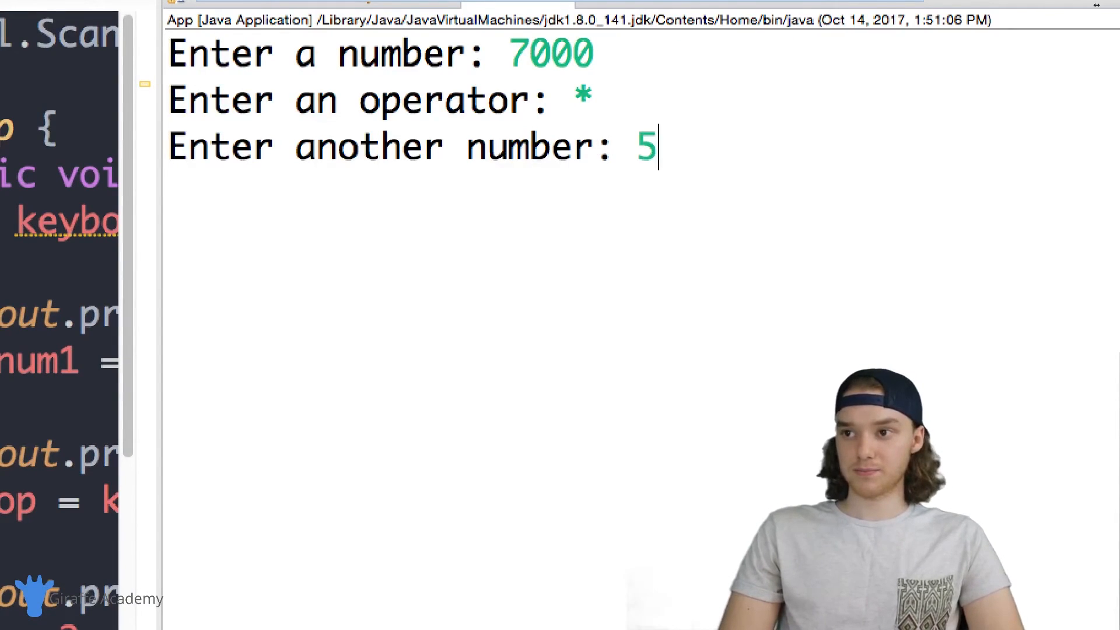
{"action": "key", "text": "enter"}
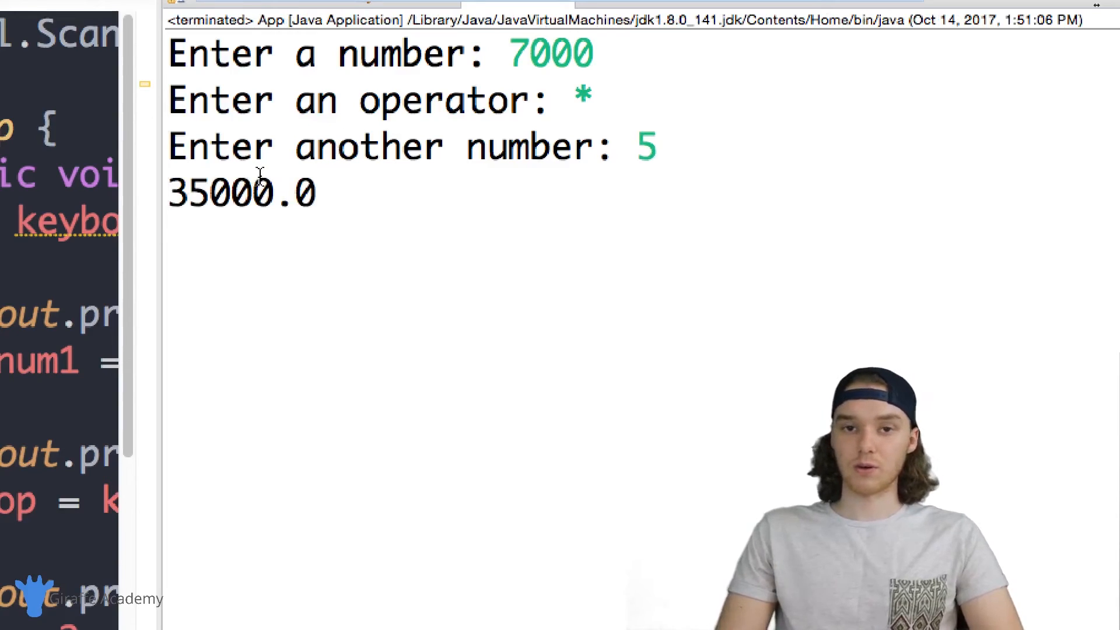